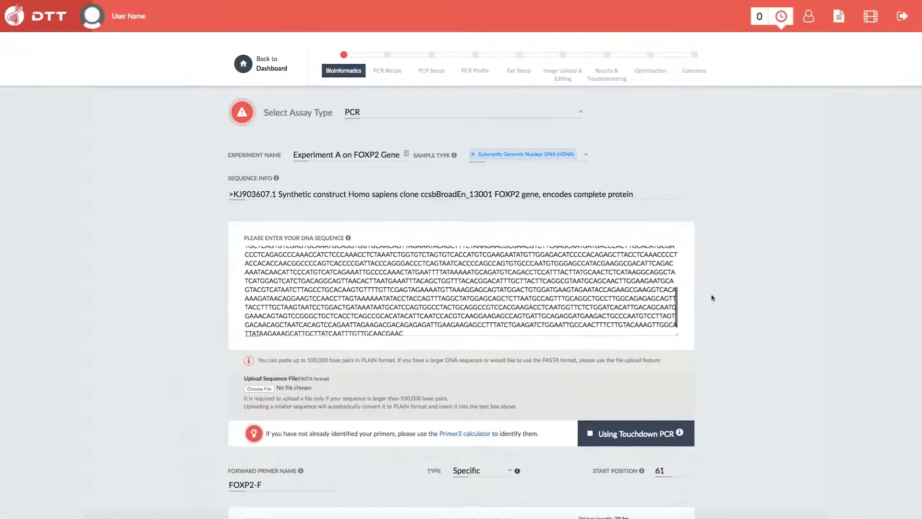
Calculate melting temperatures (62 °C) for the forward and reverse FOXP2 primers, keeping the reverse type Specific.
scroll("down", 3)
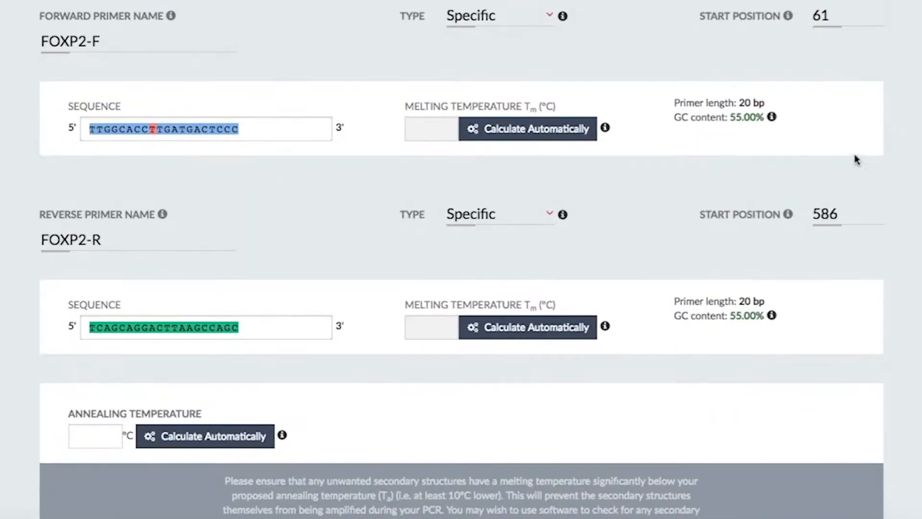
left_click(529, 128)
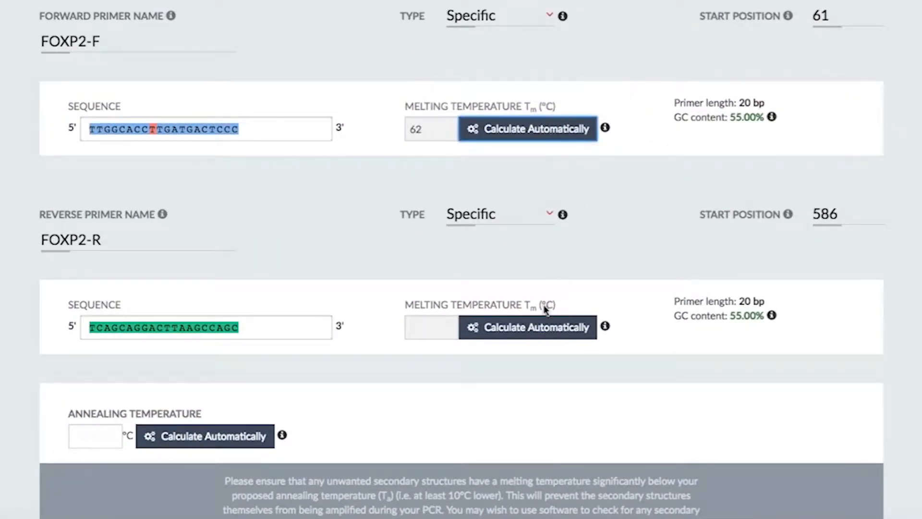
left_click(528, 327)
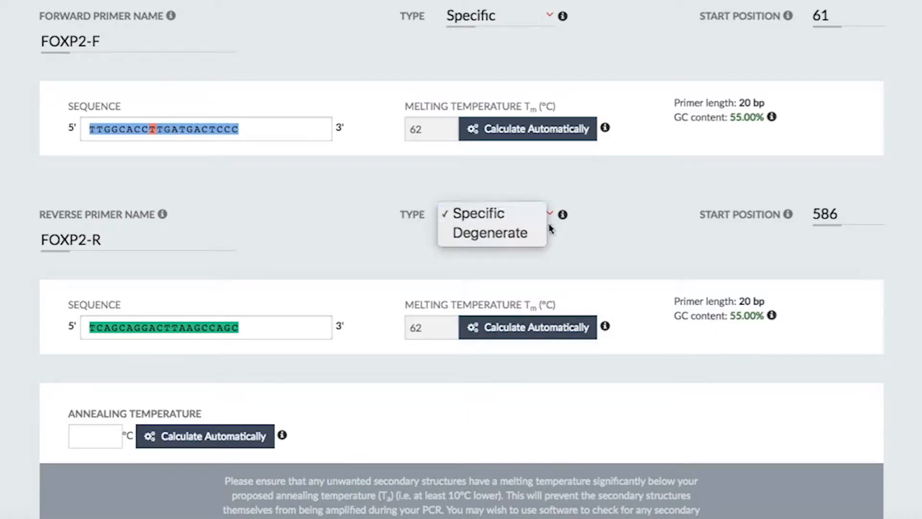
left_click(475, 213)
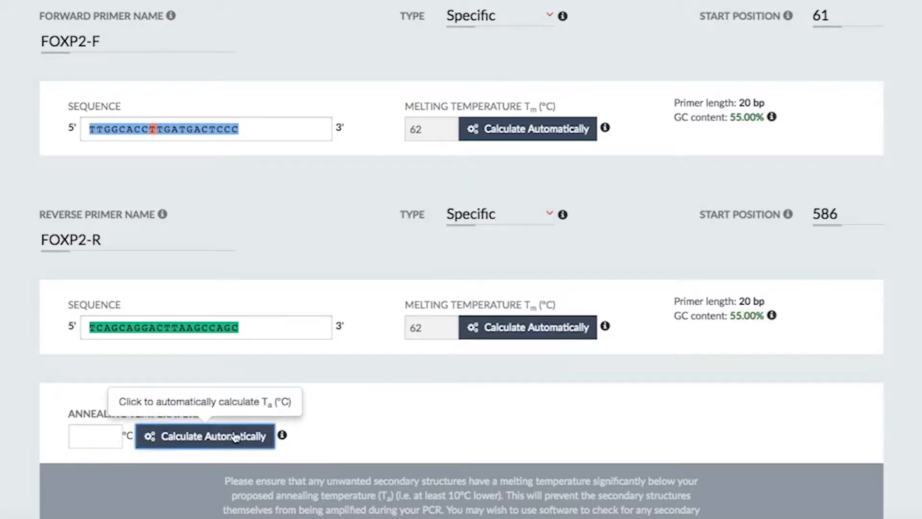
Calculate the 57 °C annealing temperature, check the 526 bp product and continue to the PCR recipe.
left_click(206, 437)
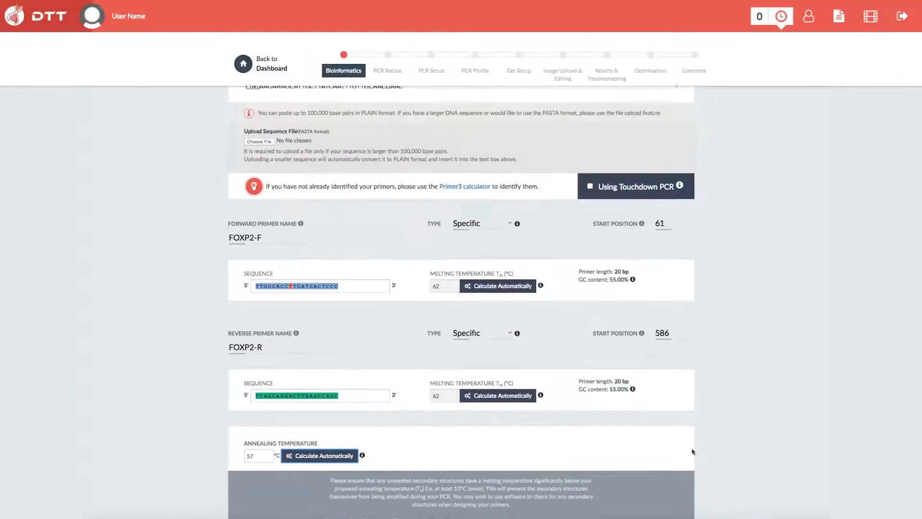
scroll("down", 3)
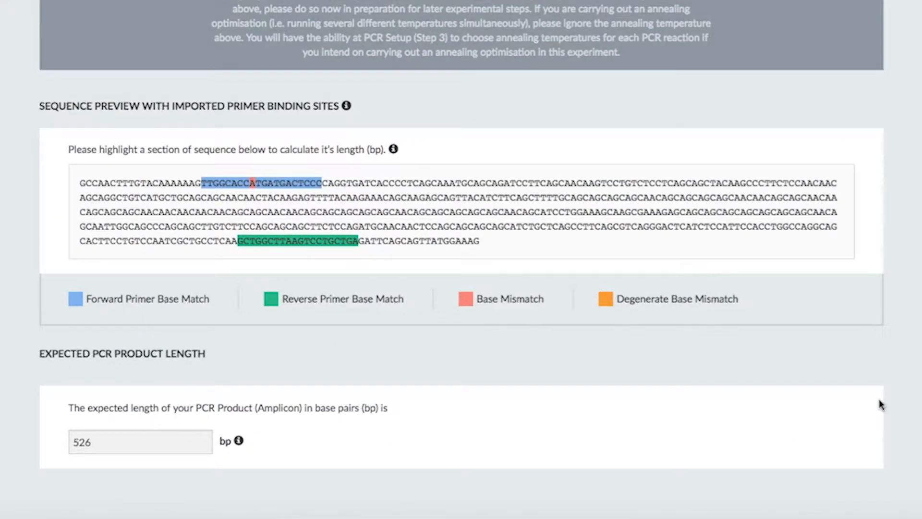
scroll("down", 3)
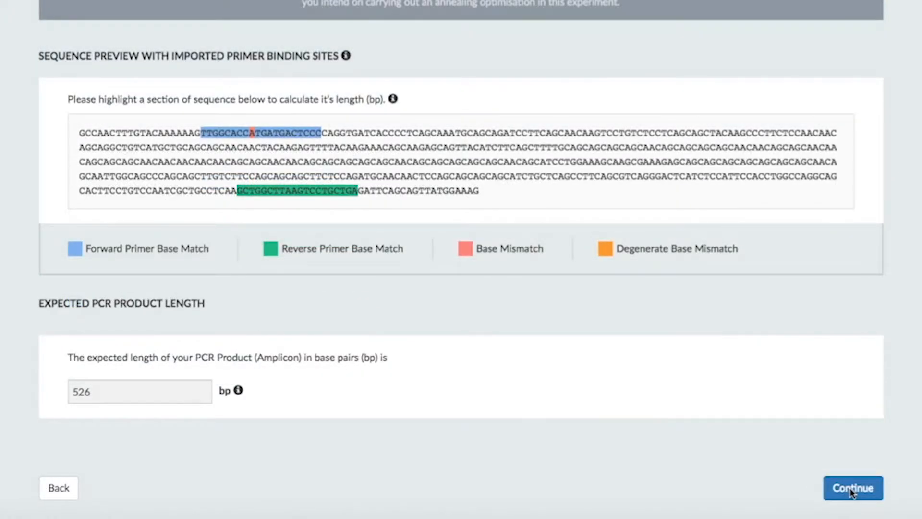
left_click(853, 500)
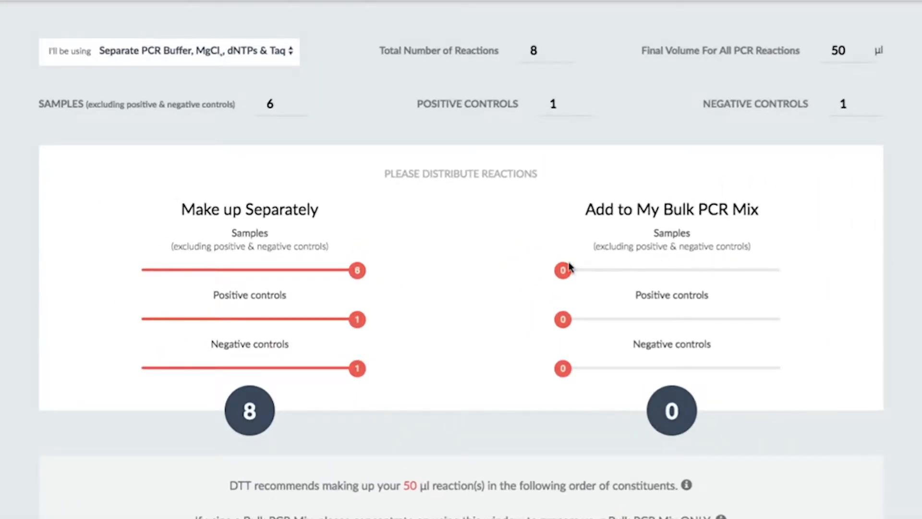
Move the six samples into the bulk PCR mix and include MgCl2 and dNTPs in it.
left_click_drag(563, 270, 779, 270)
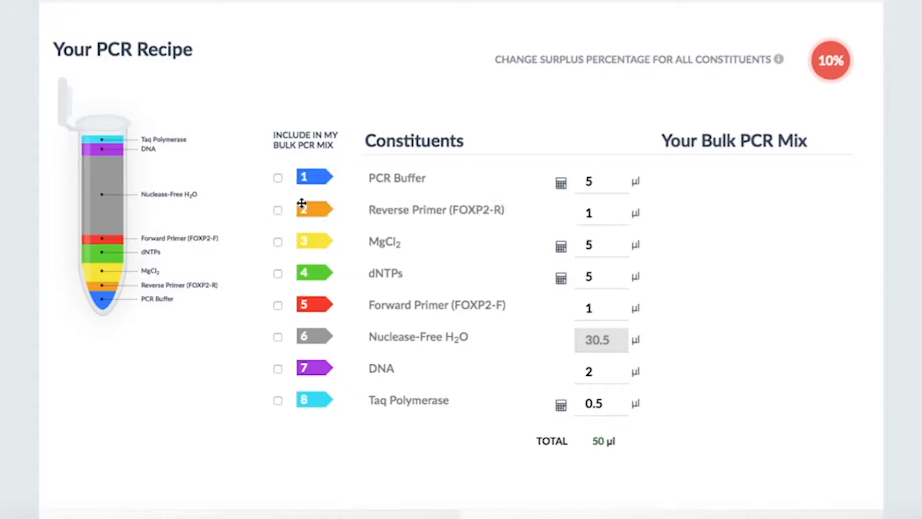
left_click(277, 241)
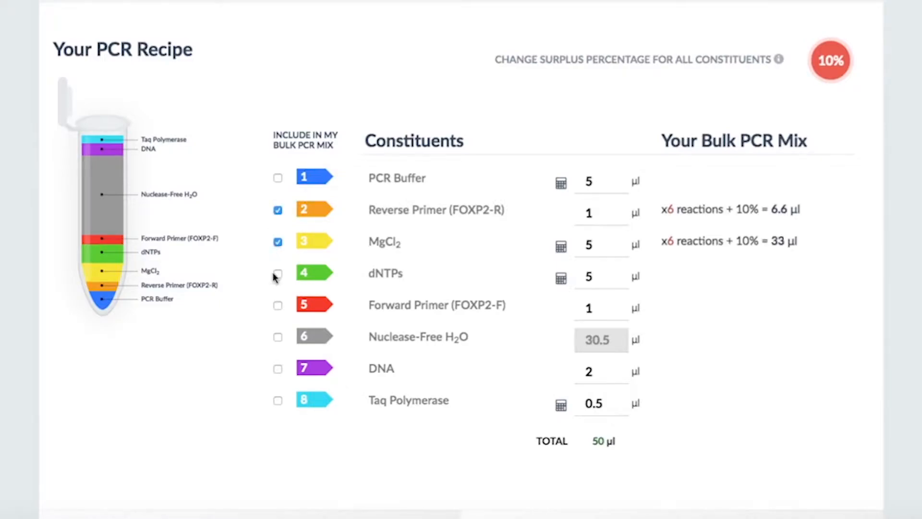
left_click(278, 273)
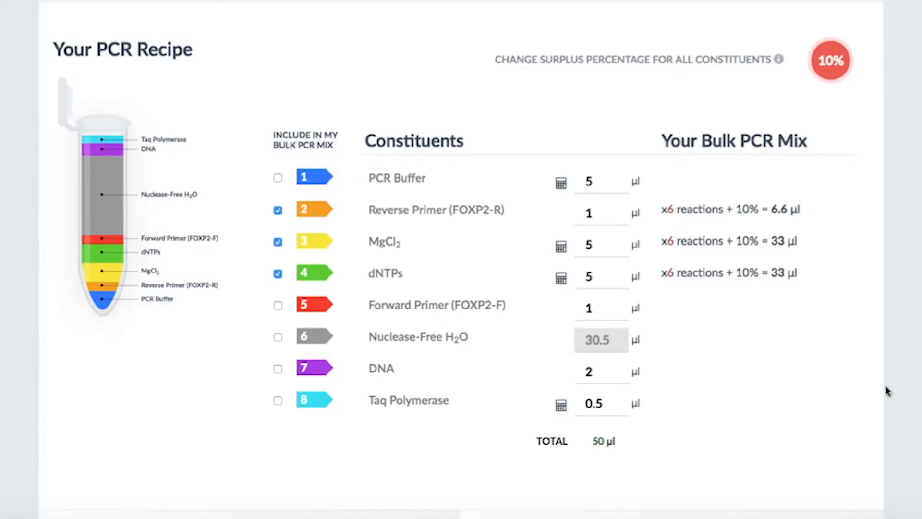
scroll("down", 3)
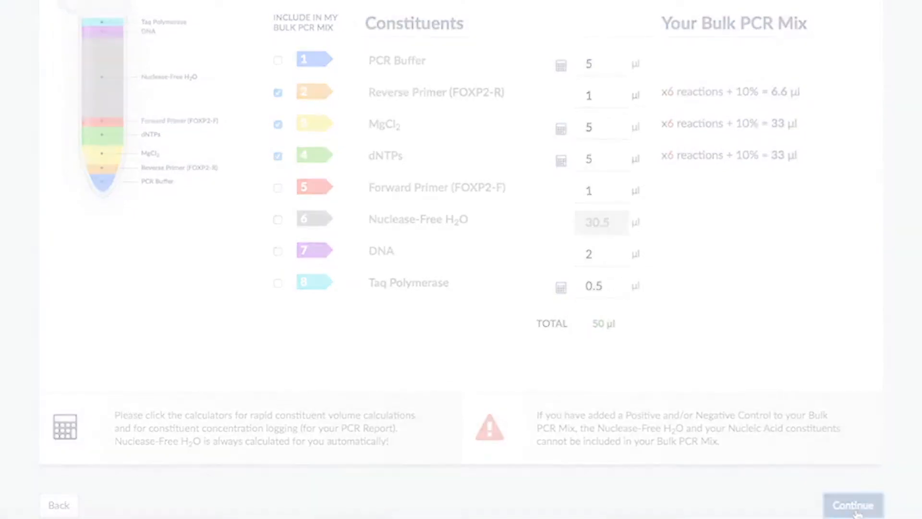
Place the MP1 positive control right after tube M1 in PCR Setup and continue to the PCR profile.
left_click(851, 505)
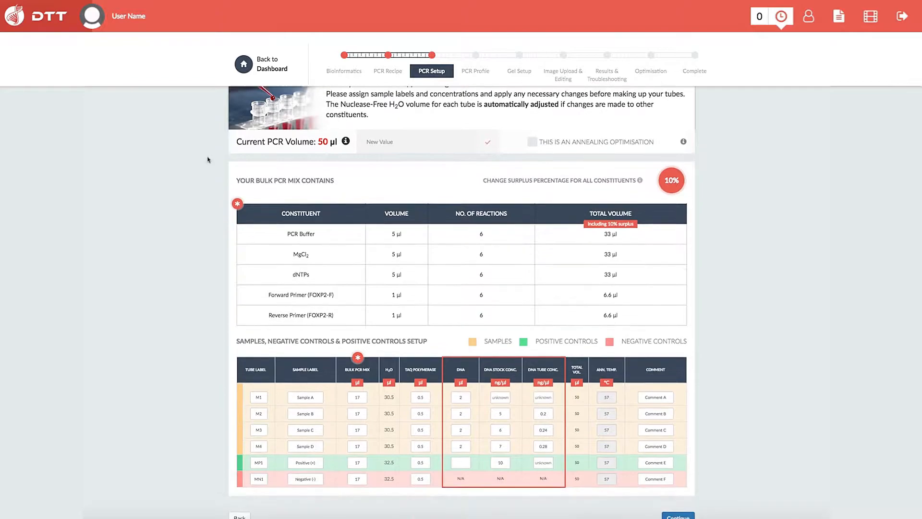
scroll("down", 3)
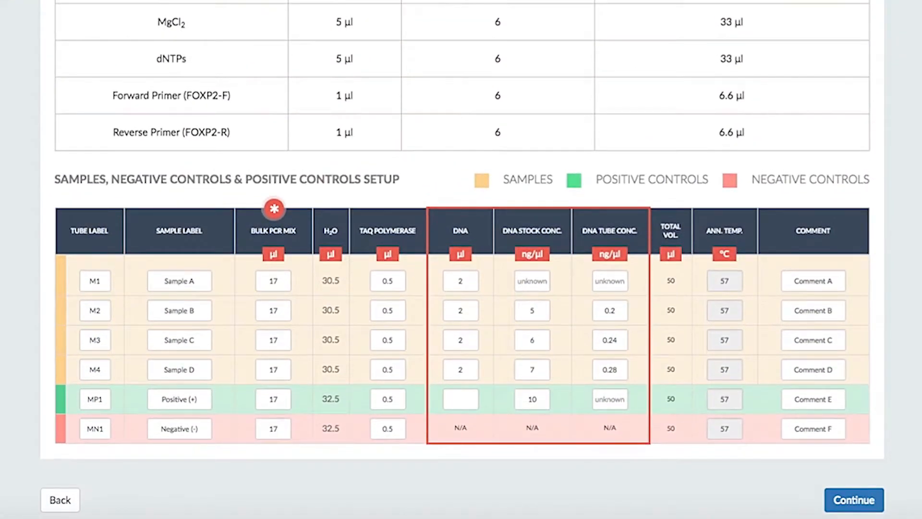
mouse_move(188, 275)
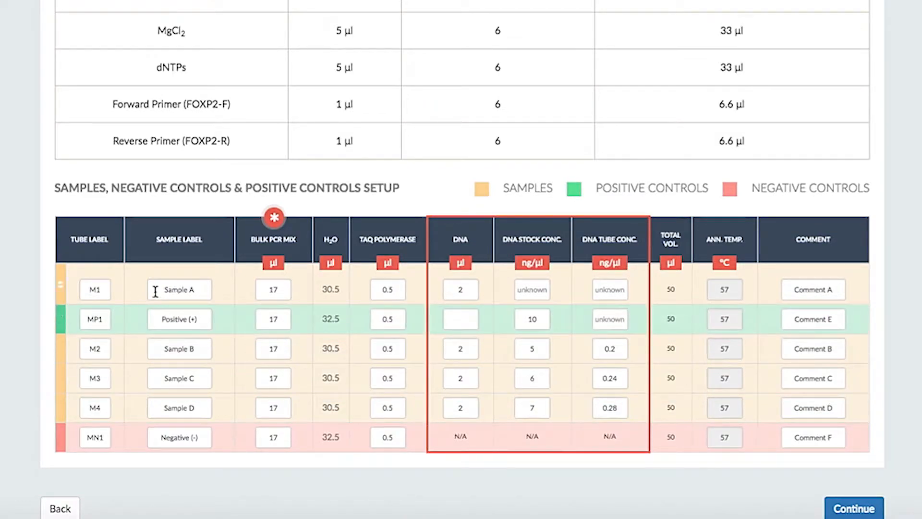
left_click_drag(273, 239, 338, 240)
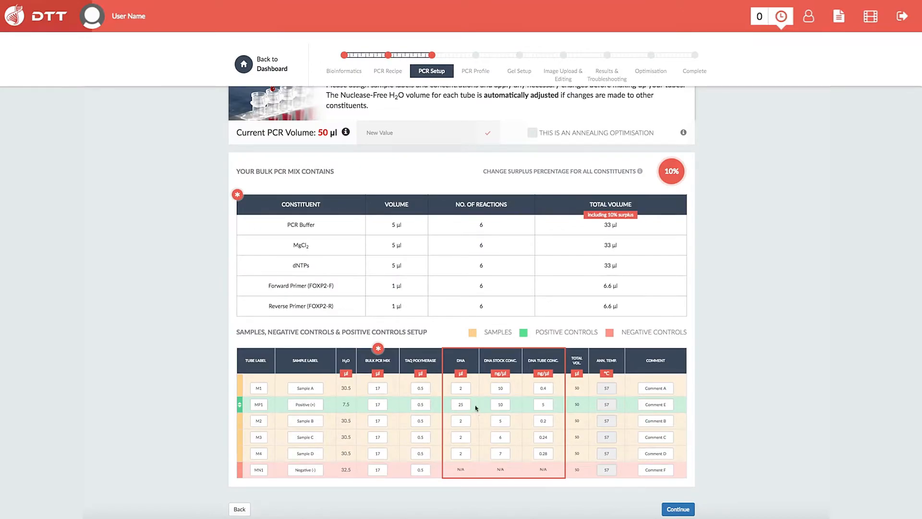
left_click(679, 509)
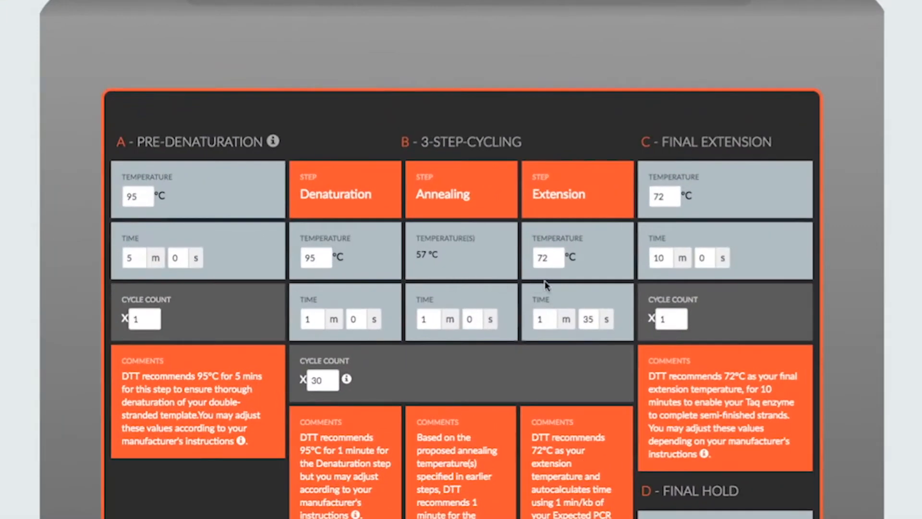
mouse_move(463, 294)
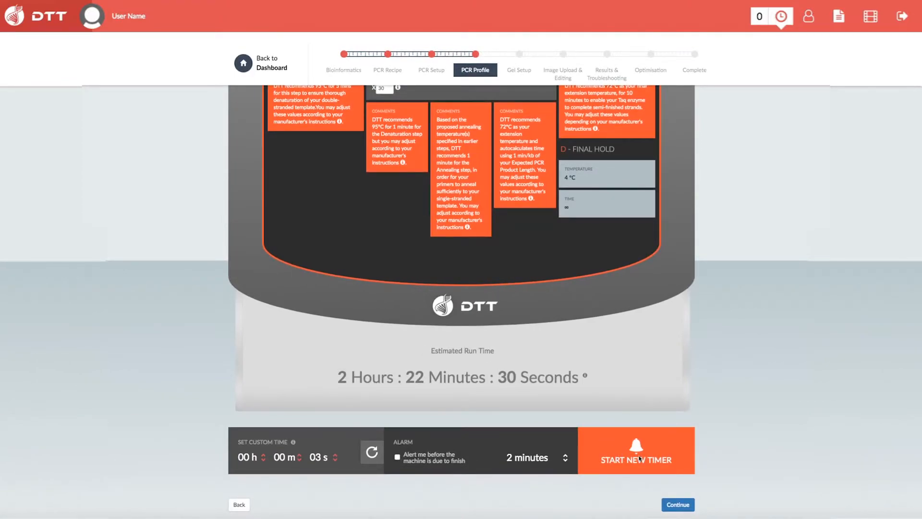
Run a 3 s PCR timer, silence its alarm and continue to gel setup.
left_click(636, 459)
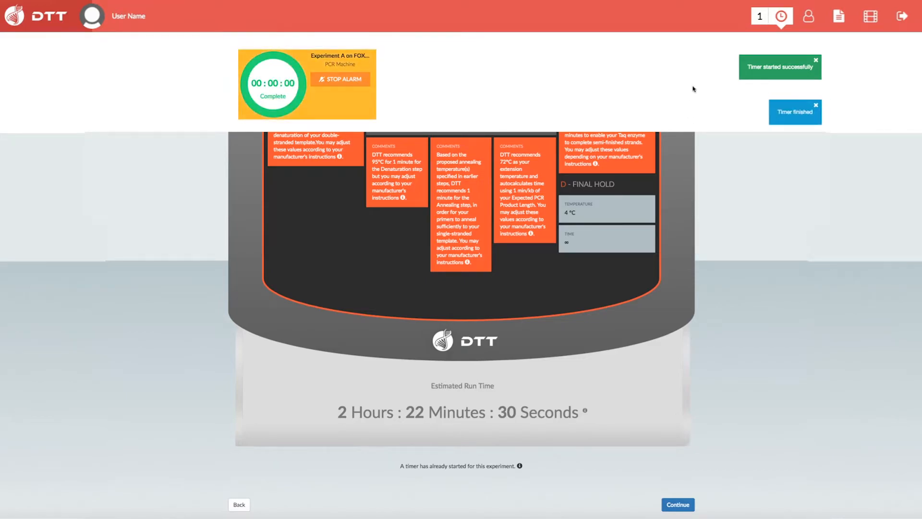
left_click(778, 15)
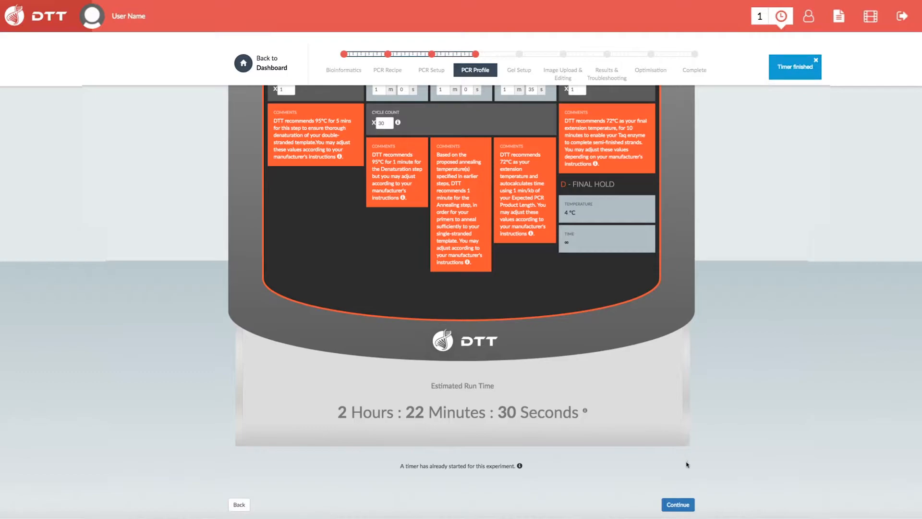
left_click(679, 504)
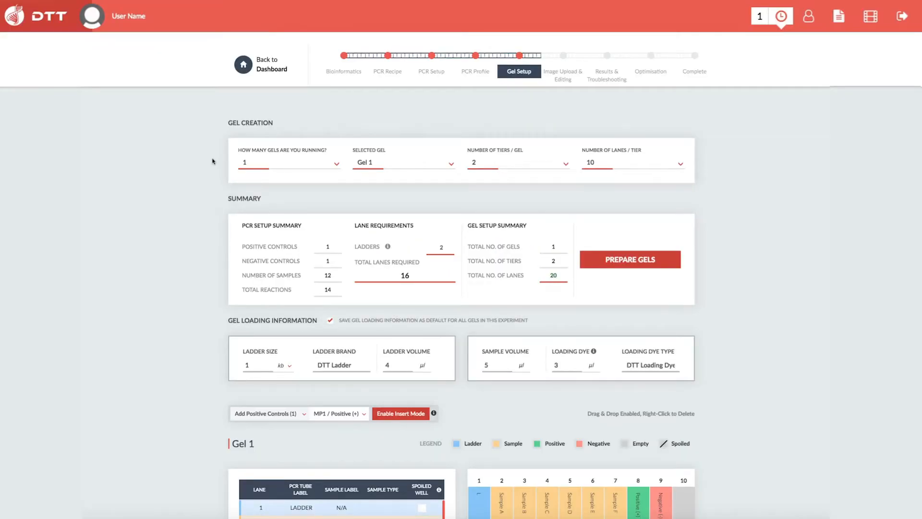
Drop the MP1 positive control into lane 19, leave Insert Mode and start the gel timer.
scroll("down", 3)
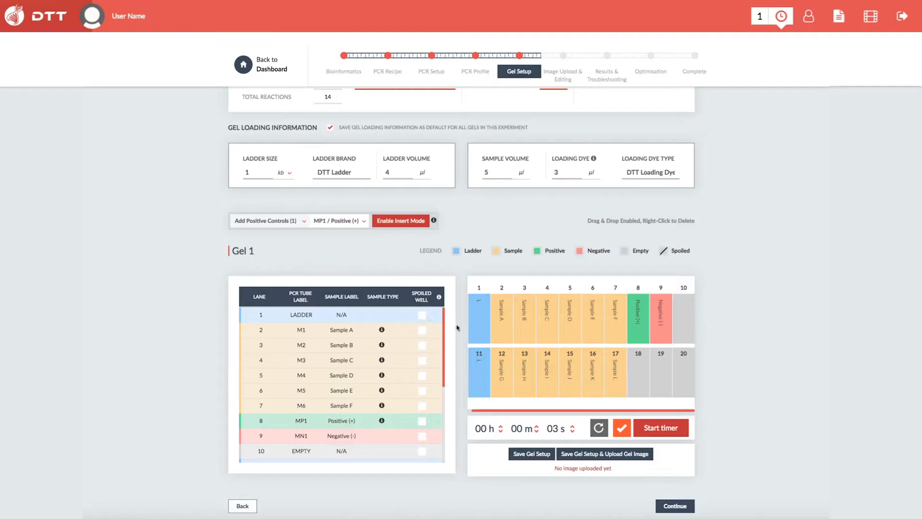
mouse_move(462, 328)
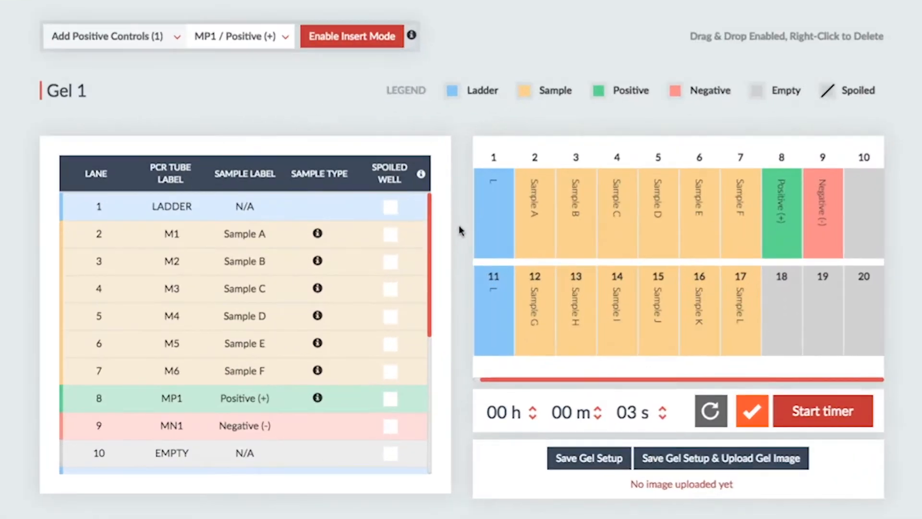
mouse_move(791, 213)
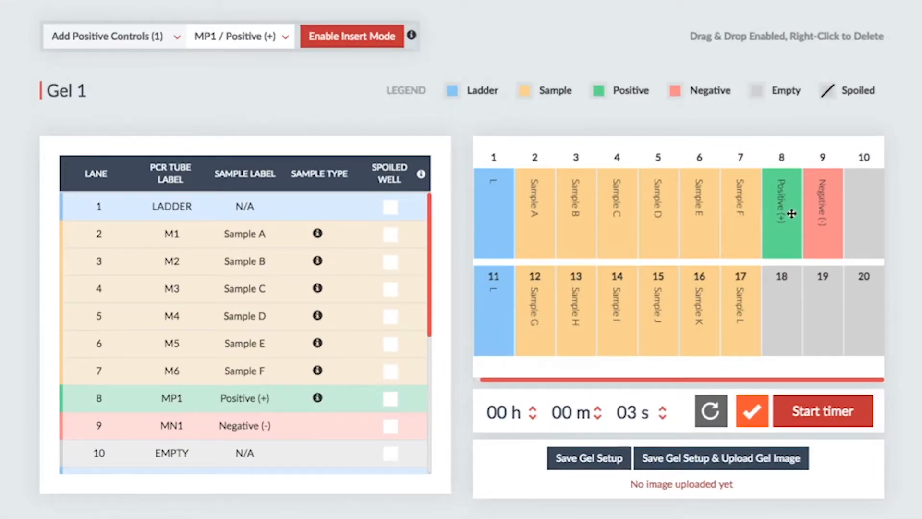
left_click_drag(780, 213, 657, 213)
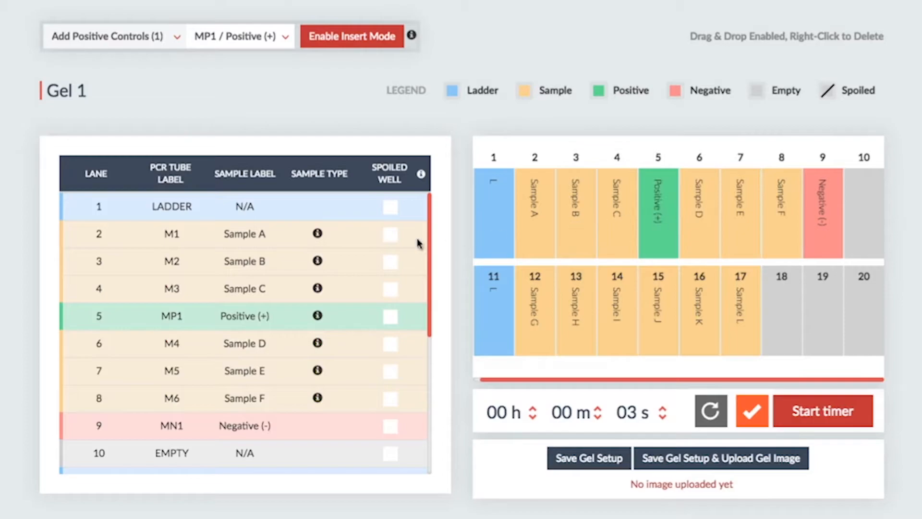
scroll("down", 3)
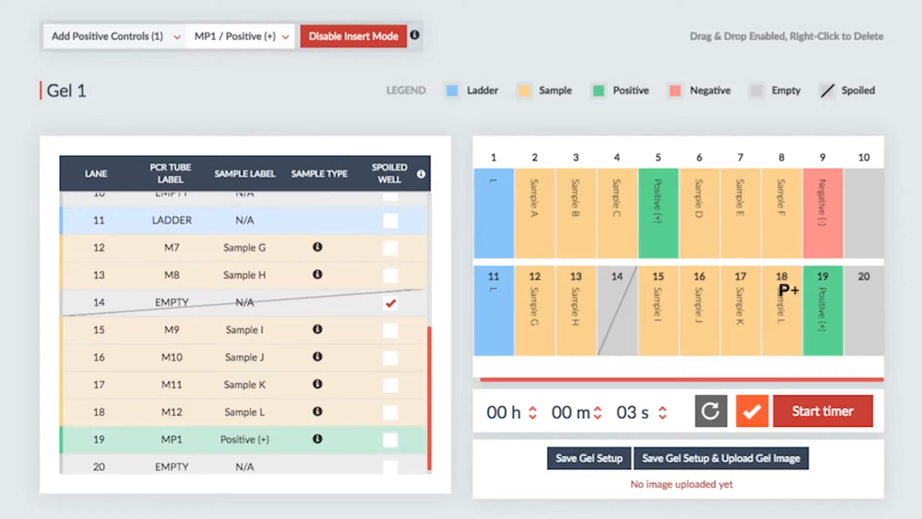
left_click(353, 37)
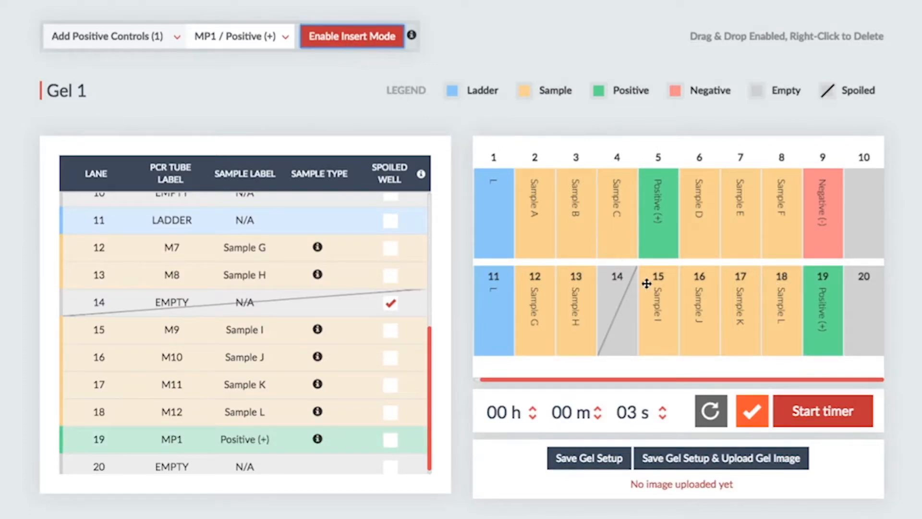
left_click(824, 411)
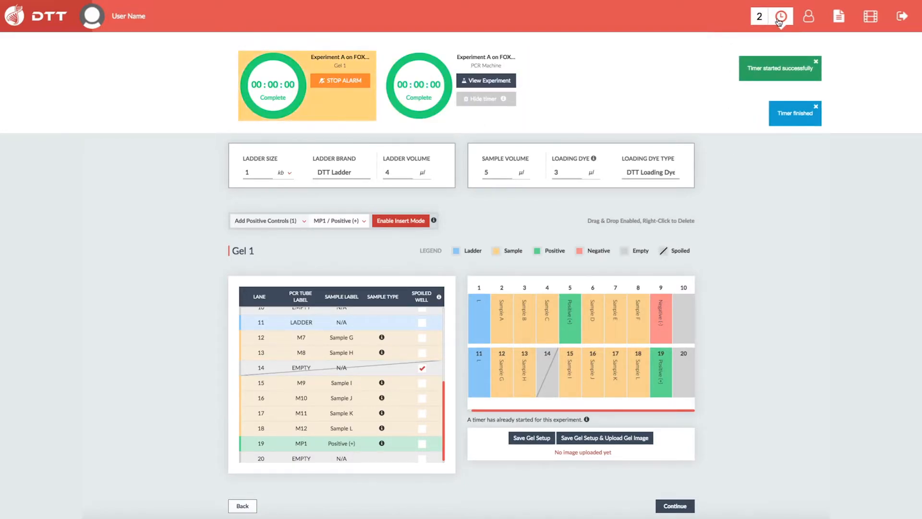
Dismiss the finished gel timer alert and proceed to uploading the gel image.
left_click(605, 438)
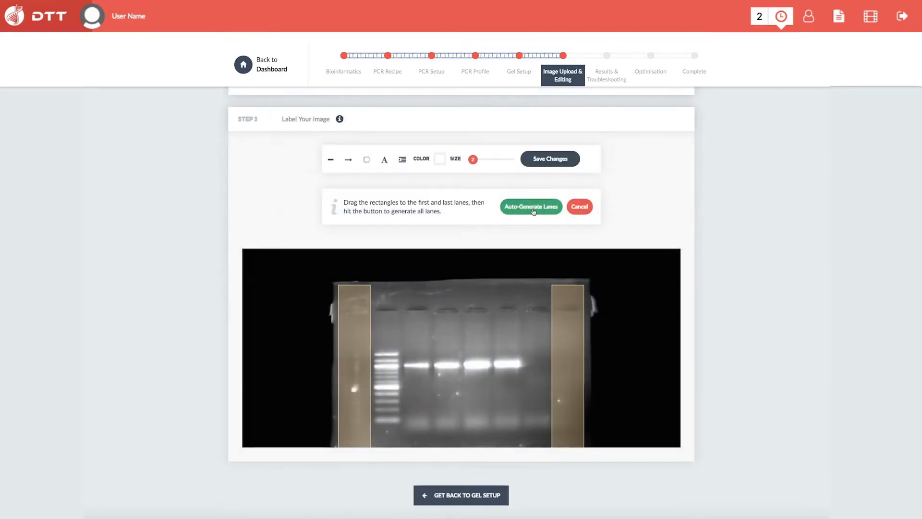
Auto-generate lane rectangles, apply larger labels L, S1–S4, P1, N1, add the analysis caption and save.
left_click(531, 206)
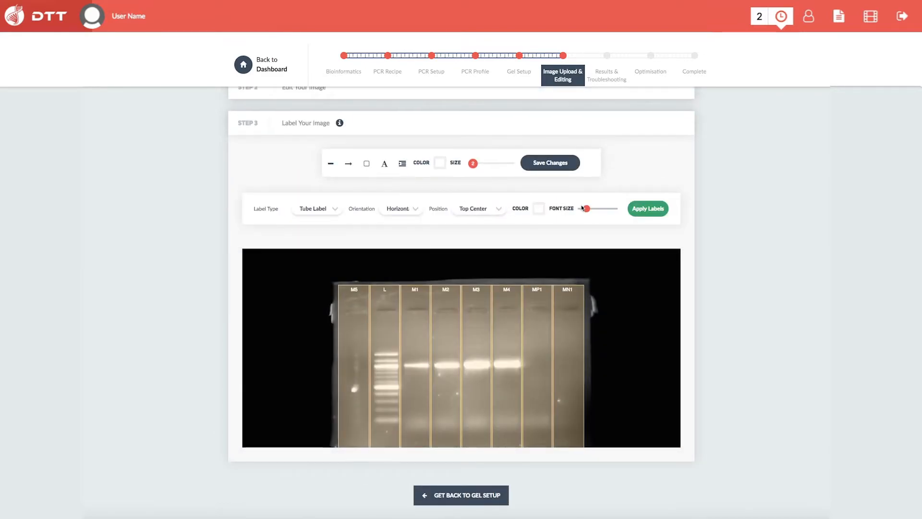
left_click_drag(583, 208, 603, 209)
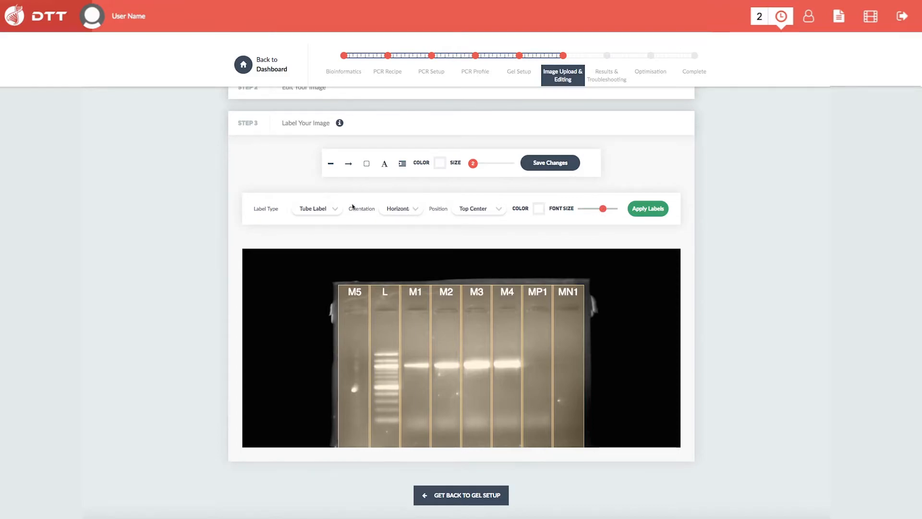
left_click(317, 208)
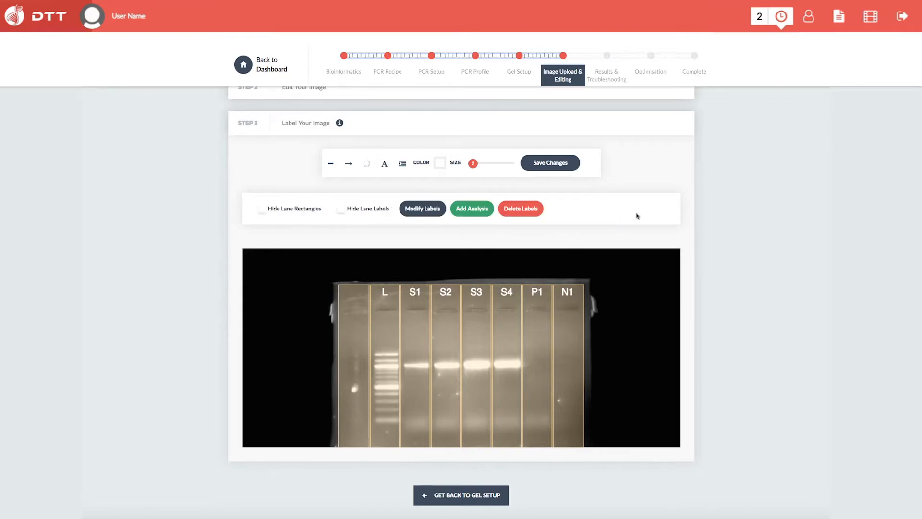
left_click(473, 209)
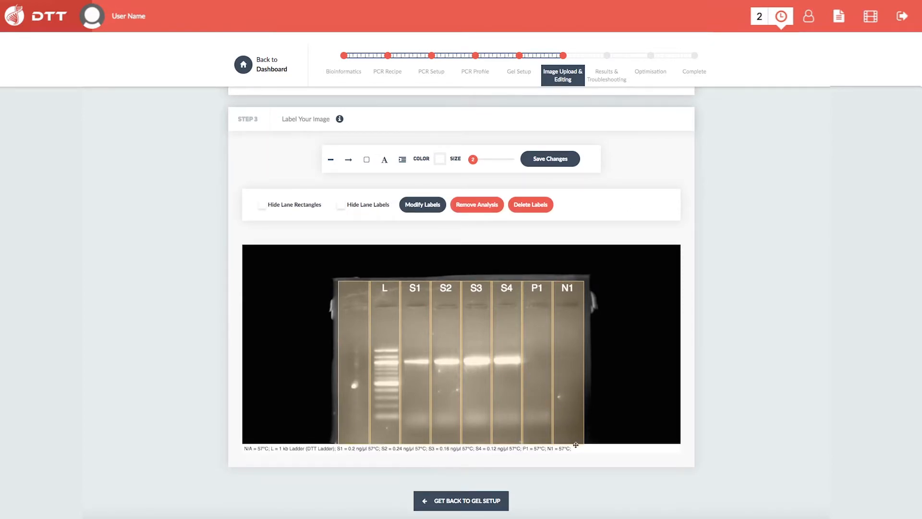
mouse_move(453, 418)
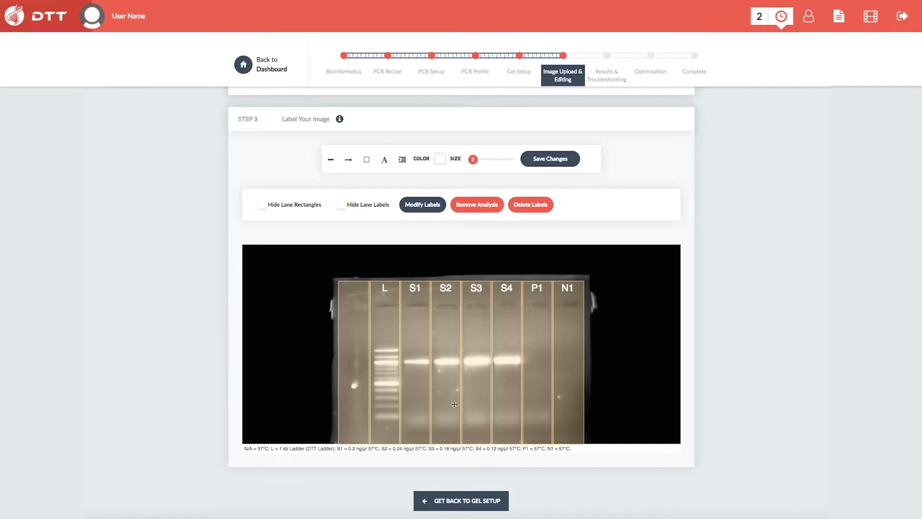
left_click(262, 204)
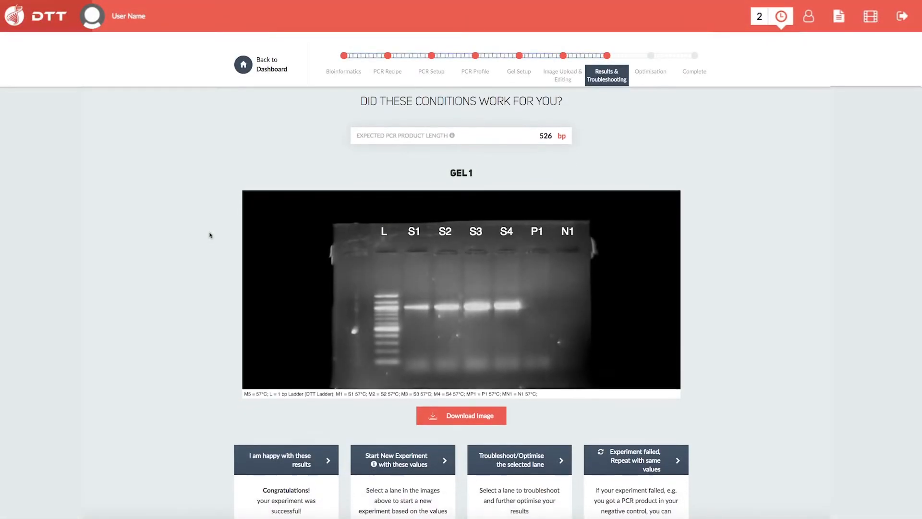
Save Gel 1 Lane 4 as the best outcome, close the experiment as successful and start troubleshooting.
scroll("down", 3)
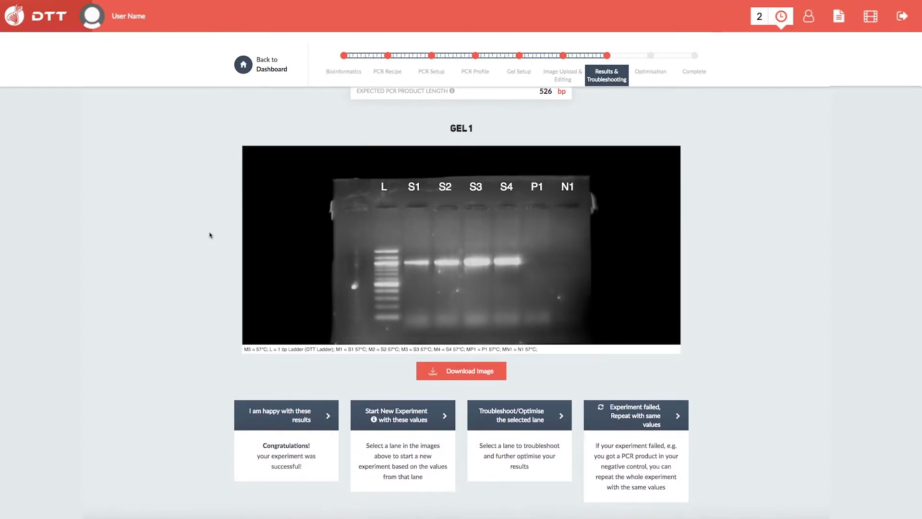
mouse_move(234, 342)
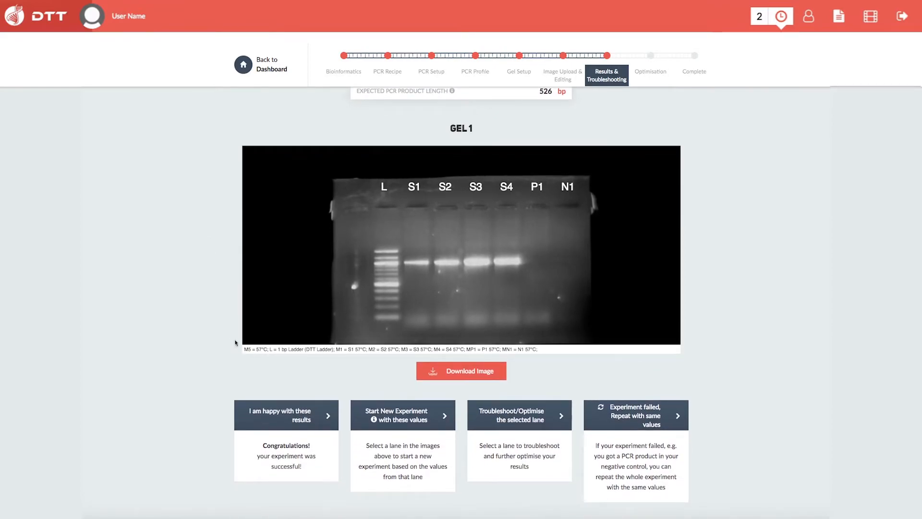
mouse_move(313, 425)
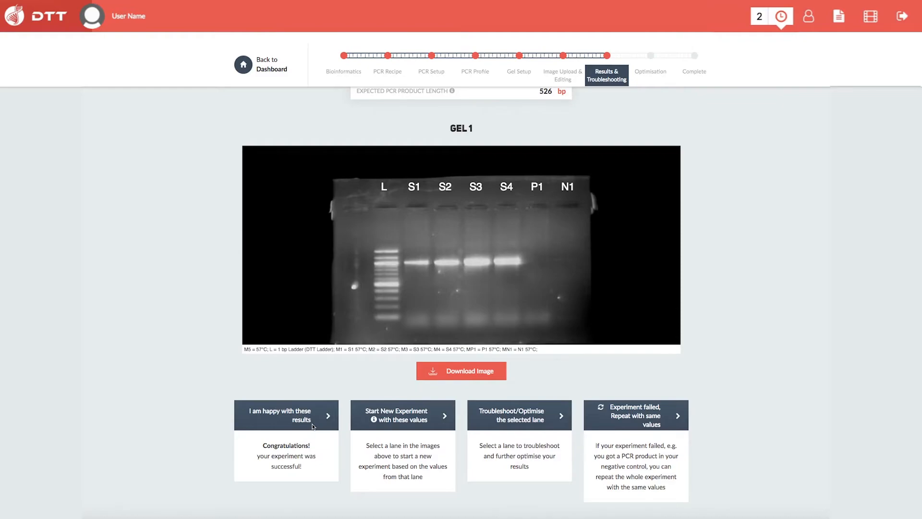
left_click(287, 415)
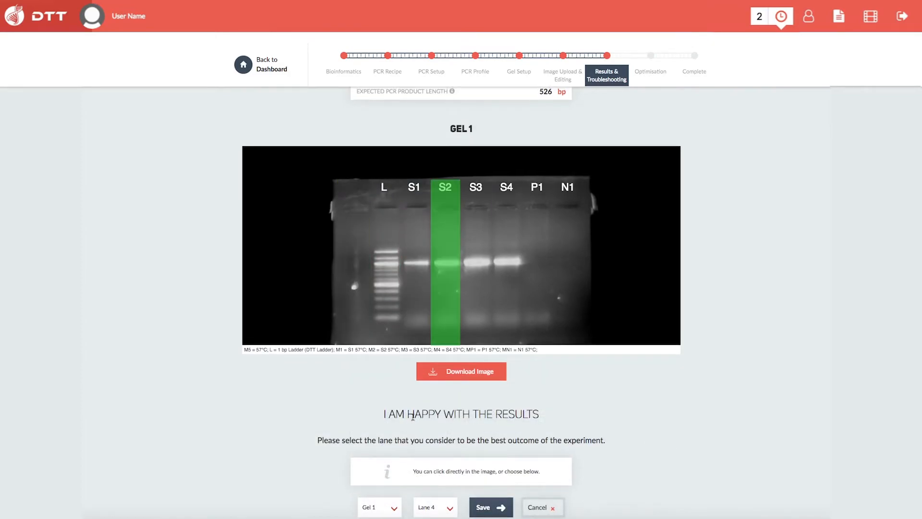
left_click(490, 507)
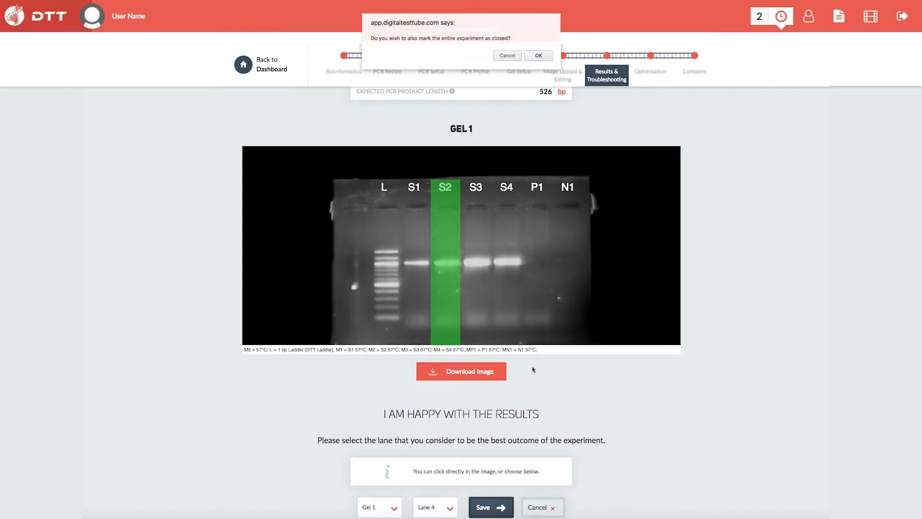
left_click(538, 55)
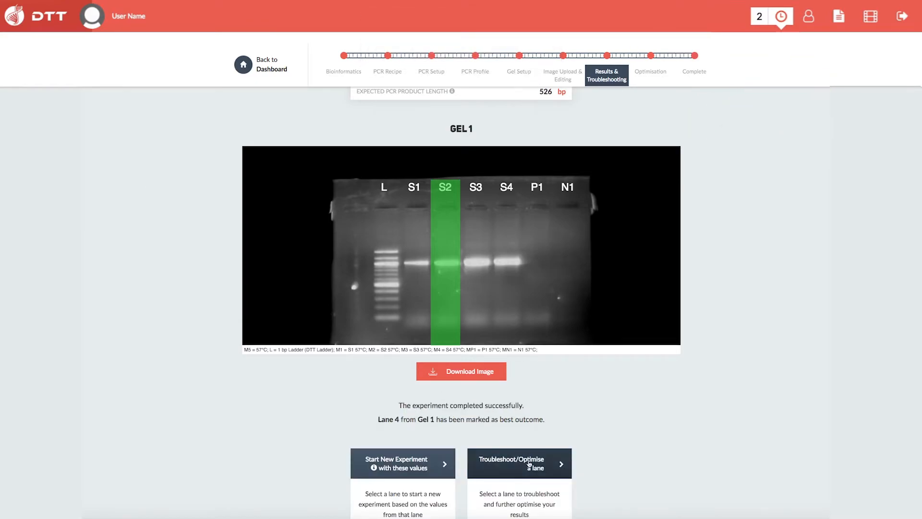
left_click(518, 463)
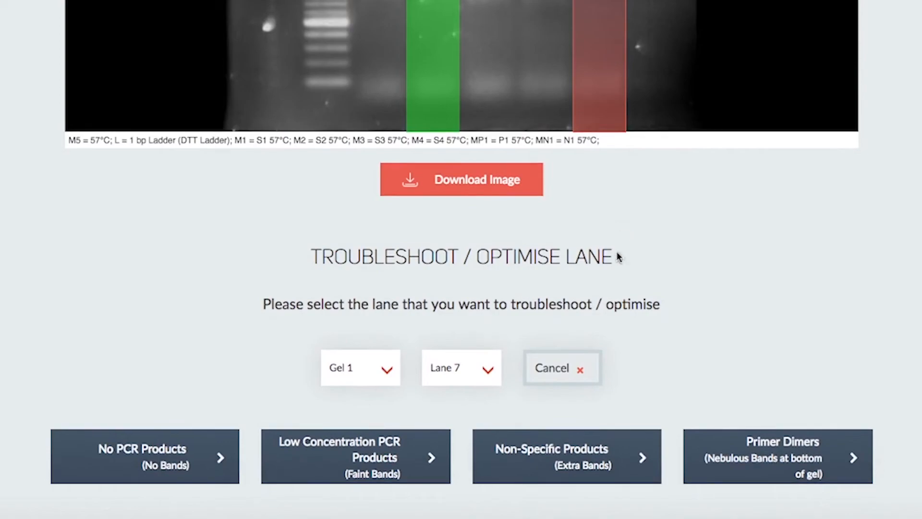
Report no PCR products in lane 7, choose DNA concentration optimisation and add a user-defined dilution.
left_click(144, 457)
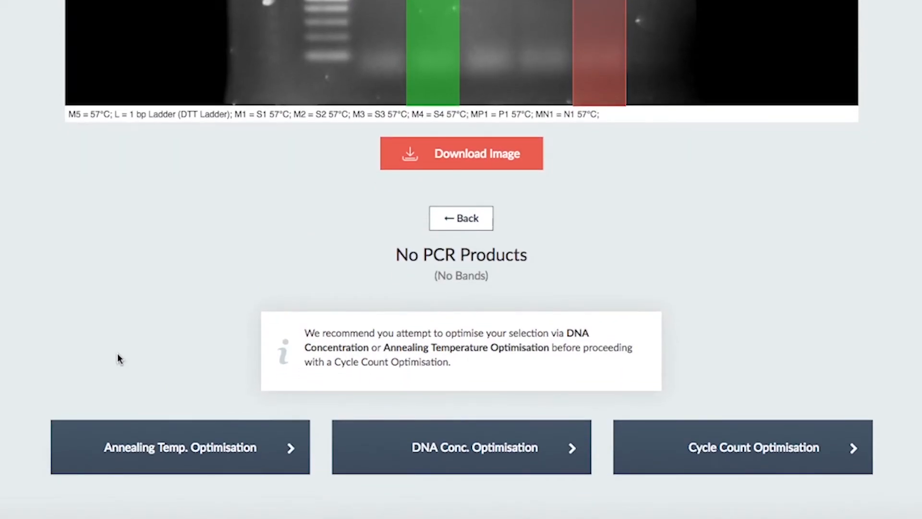
left_click(180, 448)
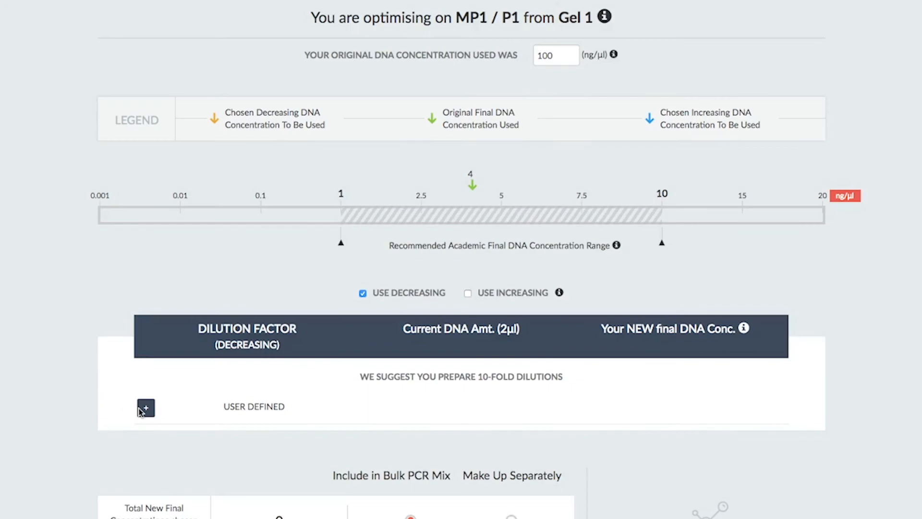
left_click(145, 407)
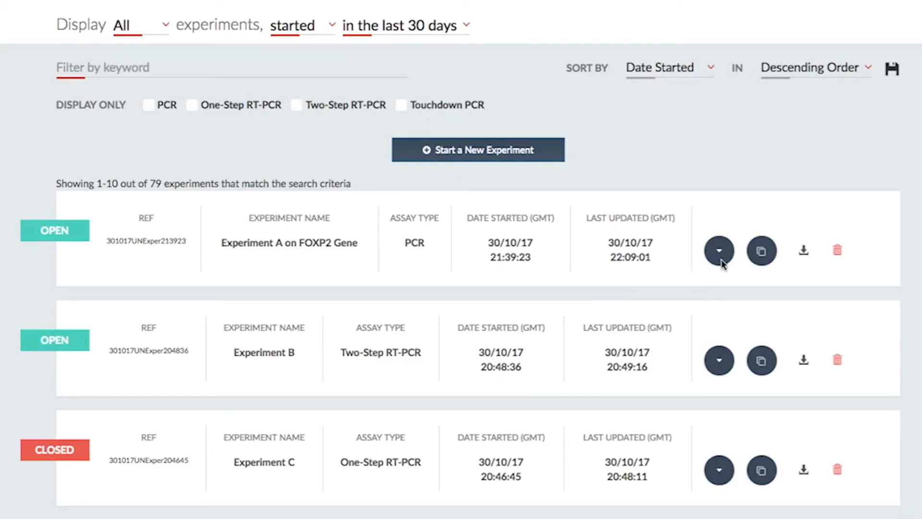
Expand the Experiment A on FOXP2 Gene row to show its iteration tree.
left_click(719, 250)
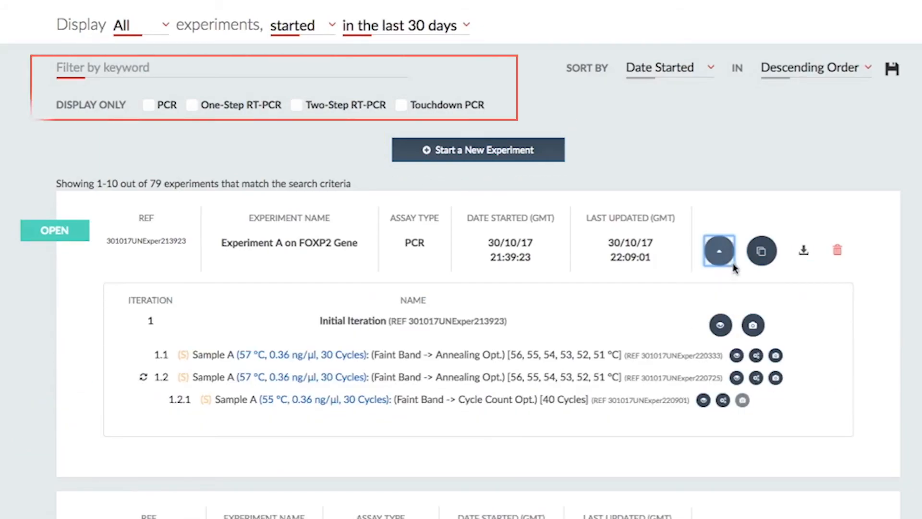
mouse_move(810, 351)
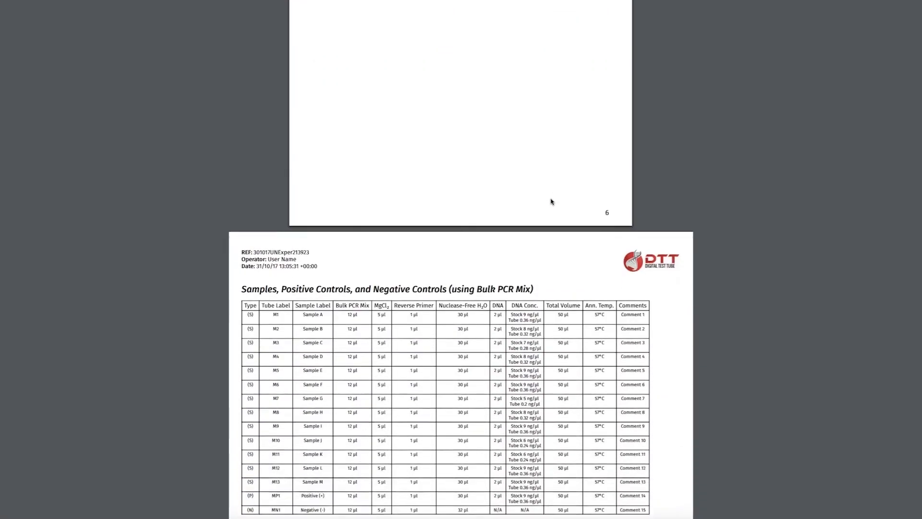
Scroll the report down to the Results page showing the labelled Gel 1 image.
scroll("down", 3)
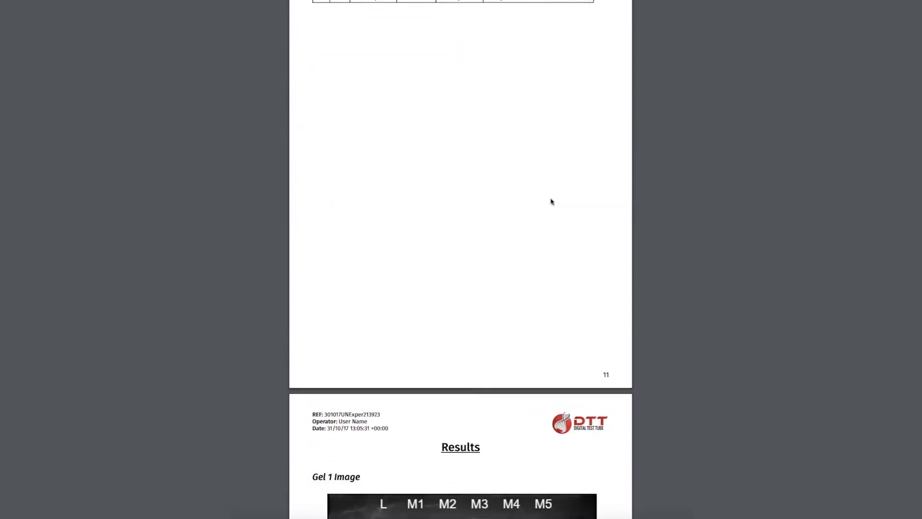
scroll("down", 3)
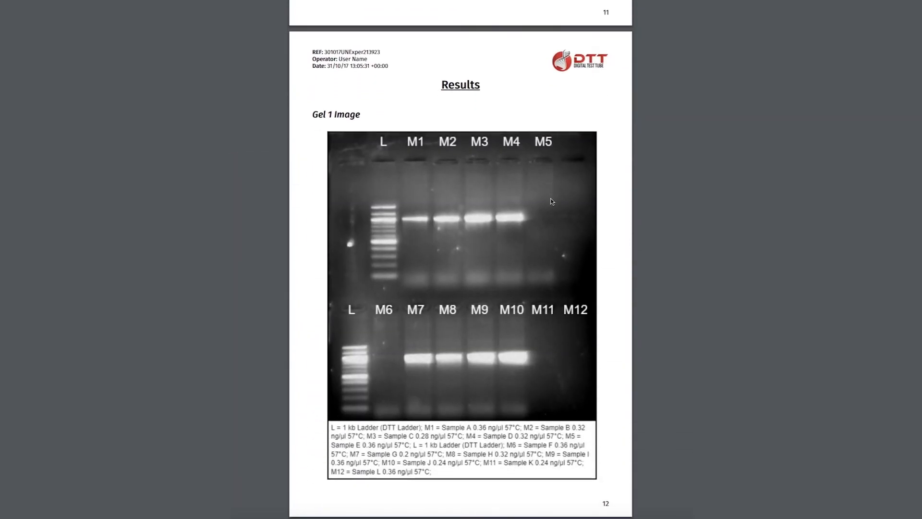